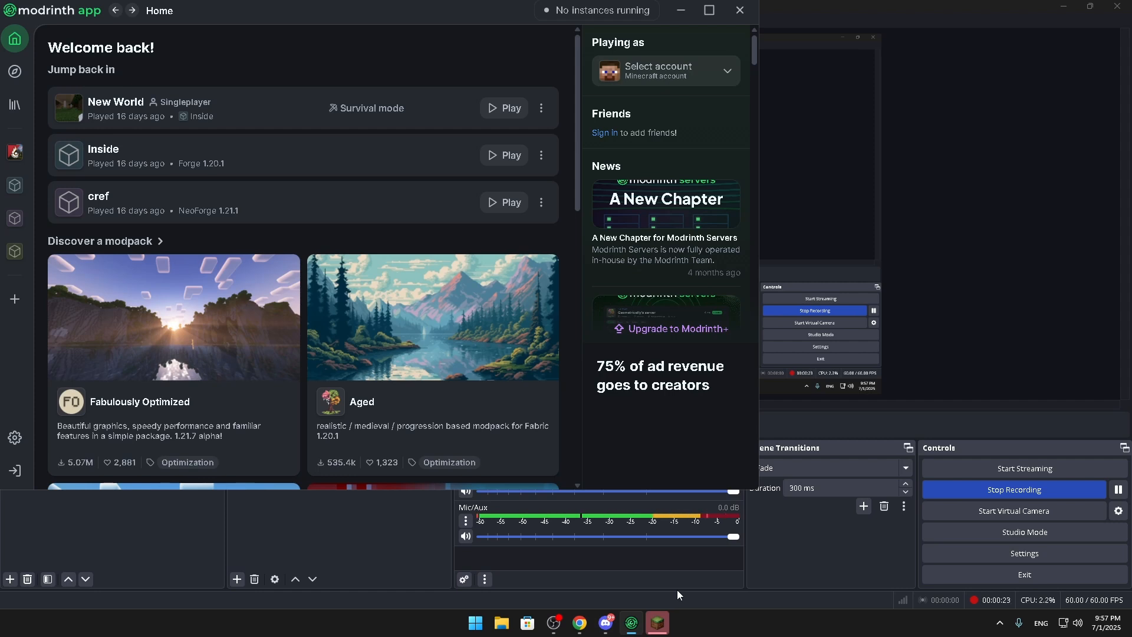
{"action": "mouse_move", "coordinate": [641, 436]}
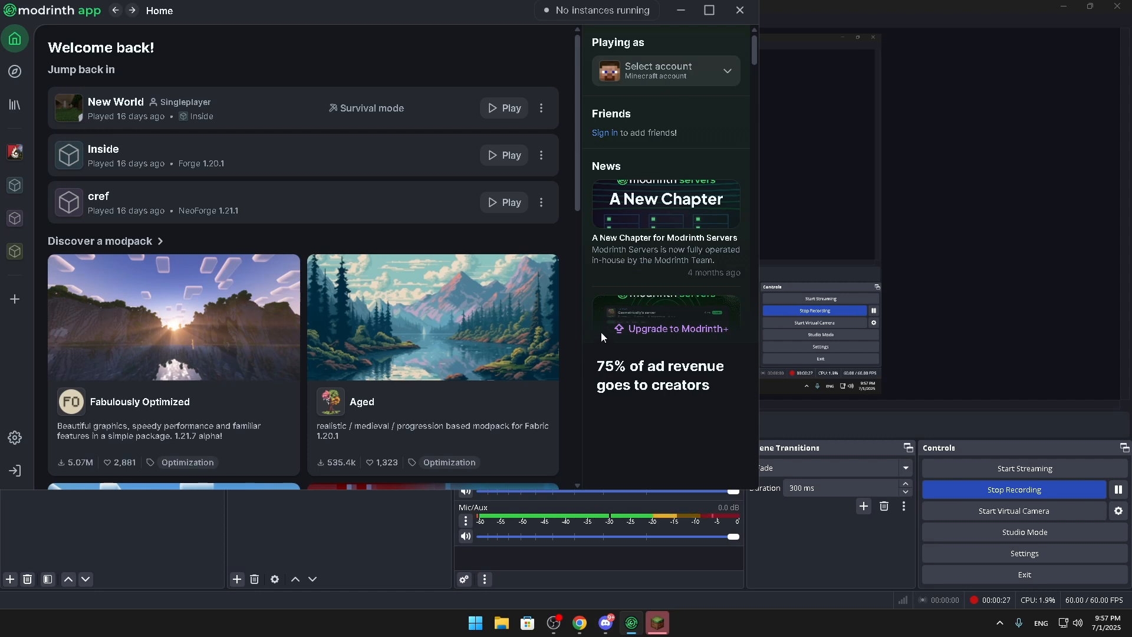
{"action": "mouse_move", "coordinate": [109, 57]}
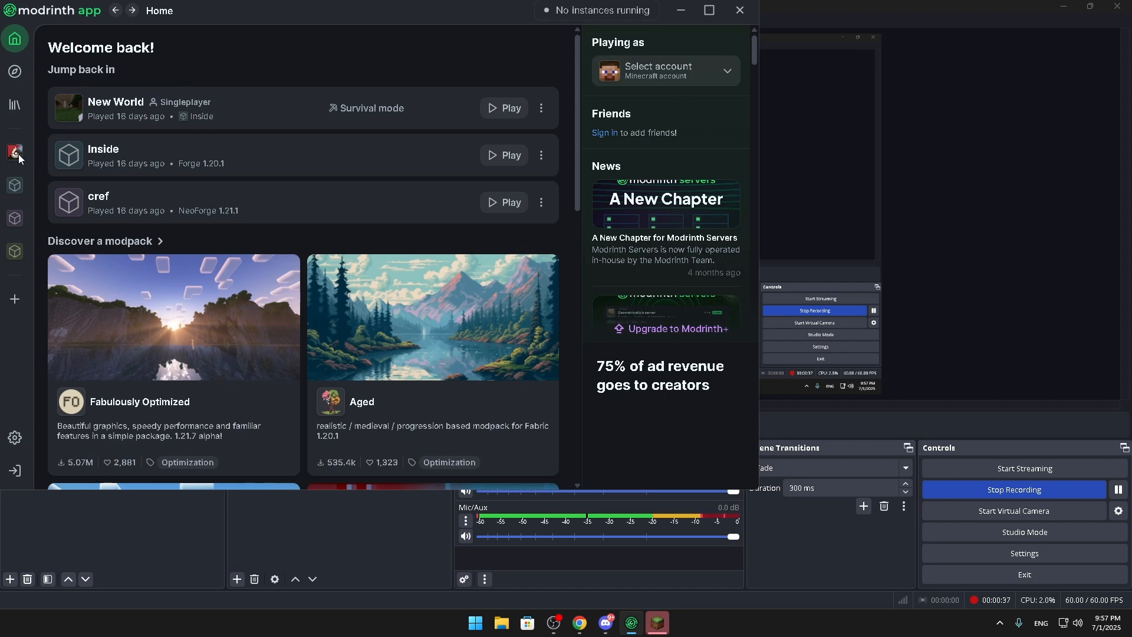
Select the Pixelmon Mod instance (NeoForge 1.21.1) in Modrinth App's sidebar.
{"action": "left_click", "coordinate": [14, 153]}
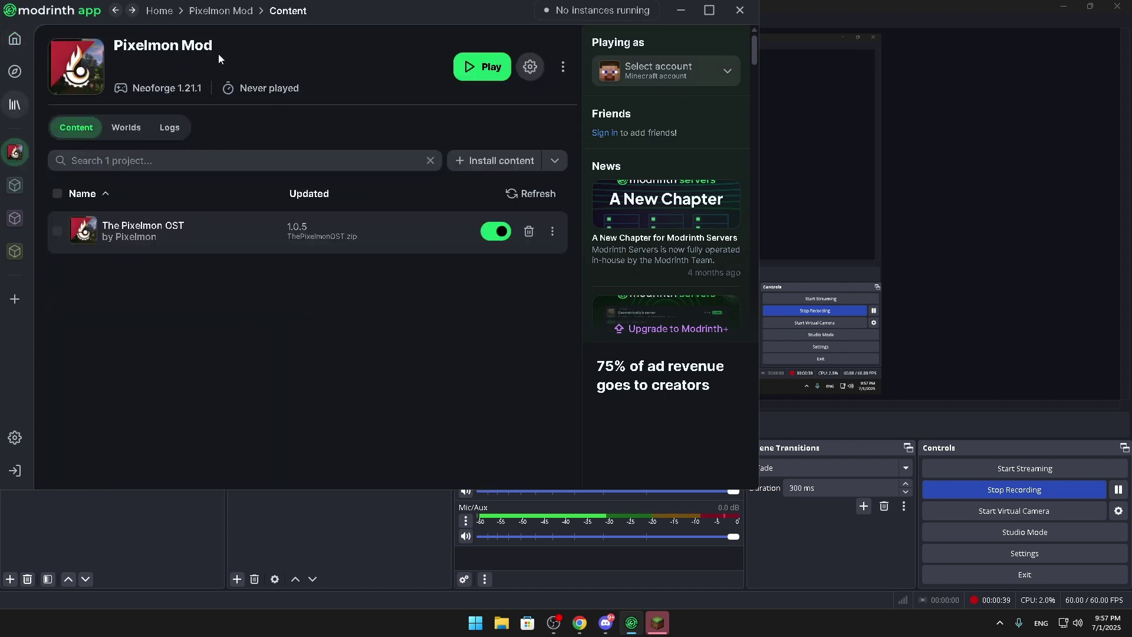
{"action": "mouse_move", "coordinate": [185, 110]}
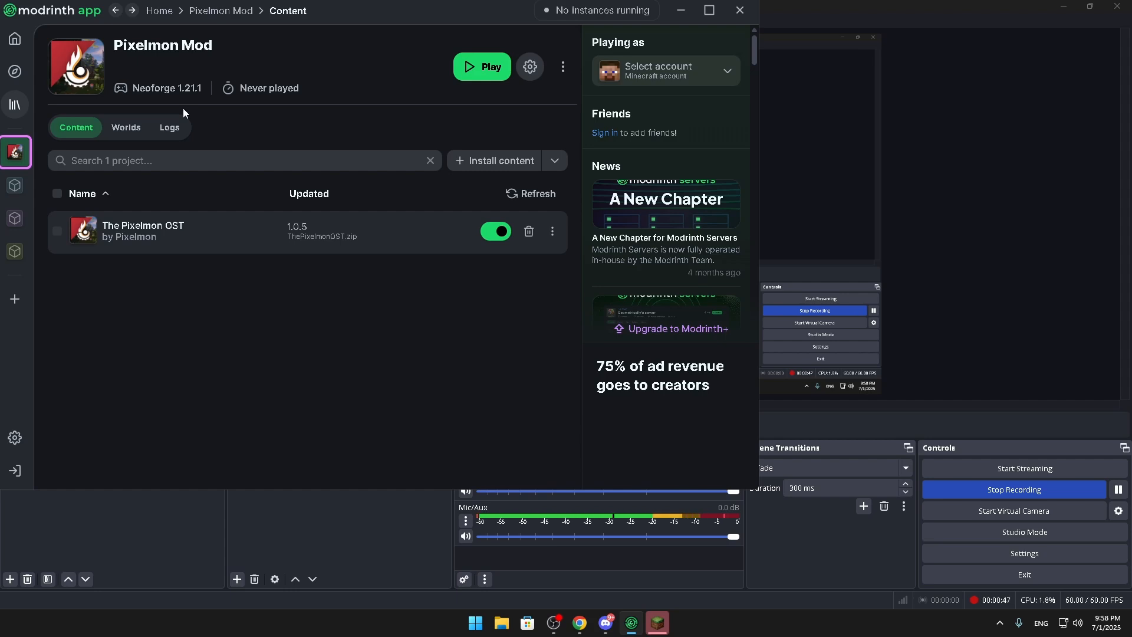
{"action": "mouse_move", "coordinate": [563, 66]}
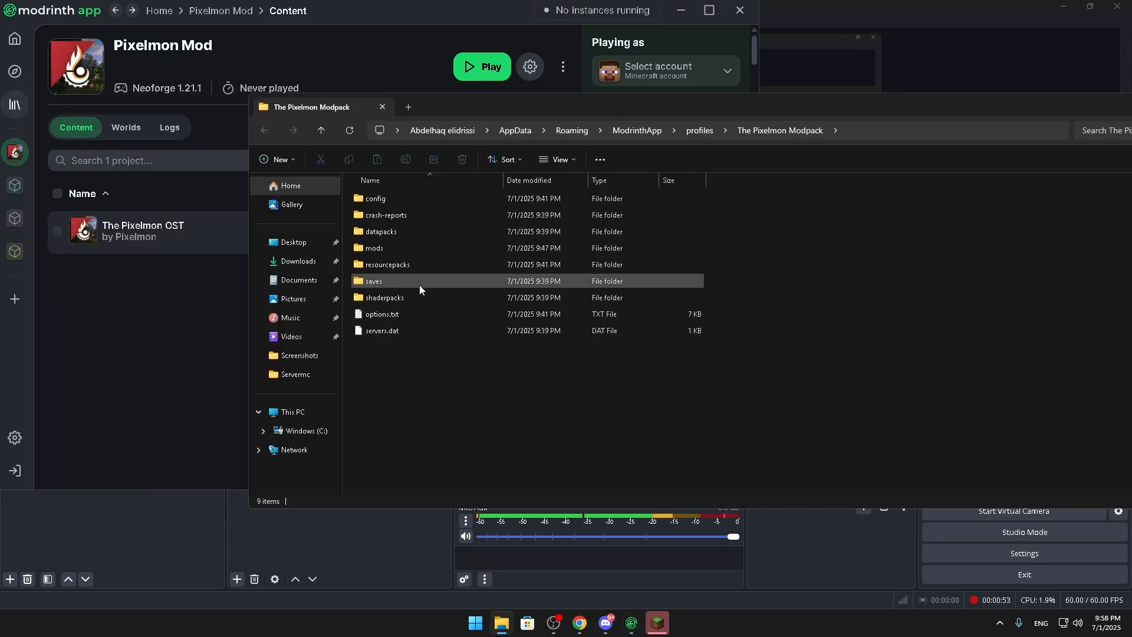
{"action": "double_click", "coordinate": [380, 247]}
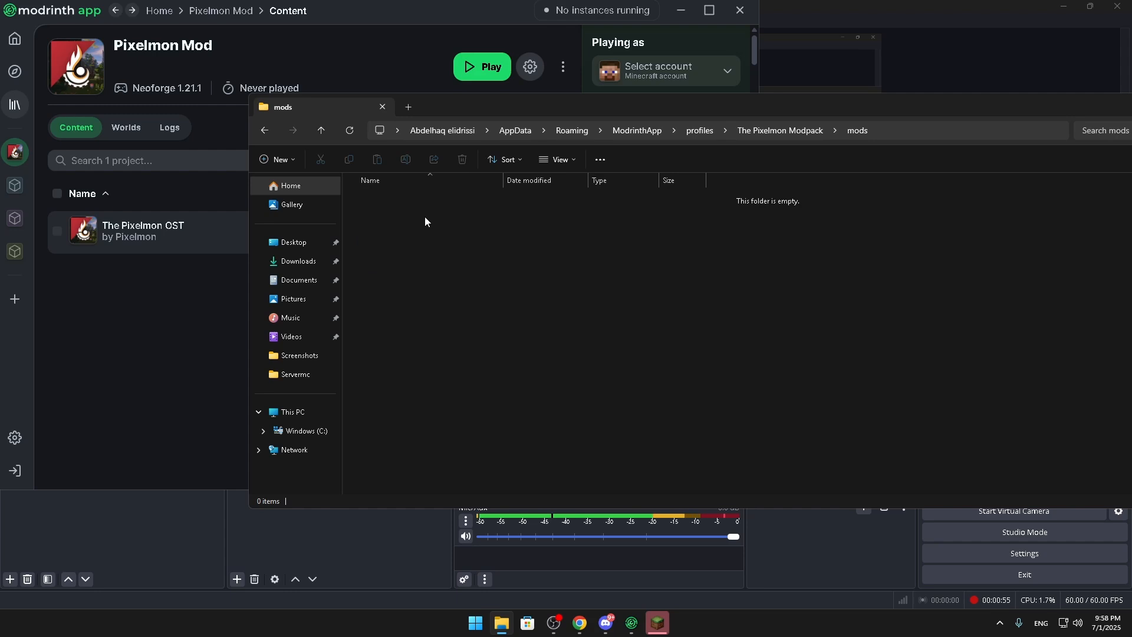
{"action": "left_click_drag", "start_coordinate": [422, 210], "coordinate": [432, 472]}
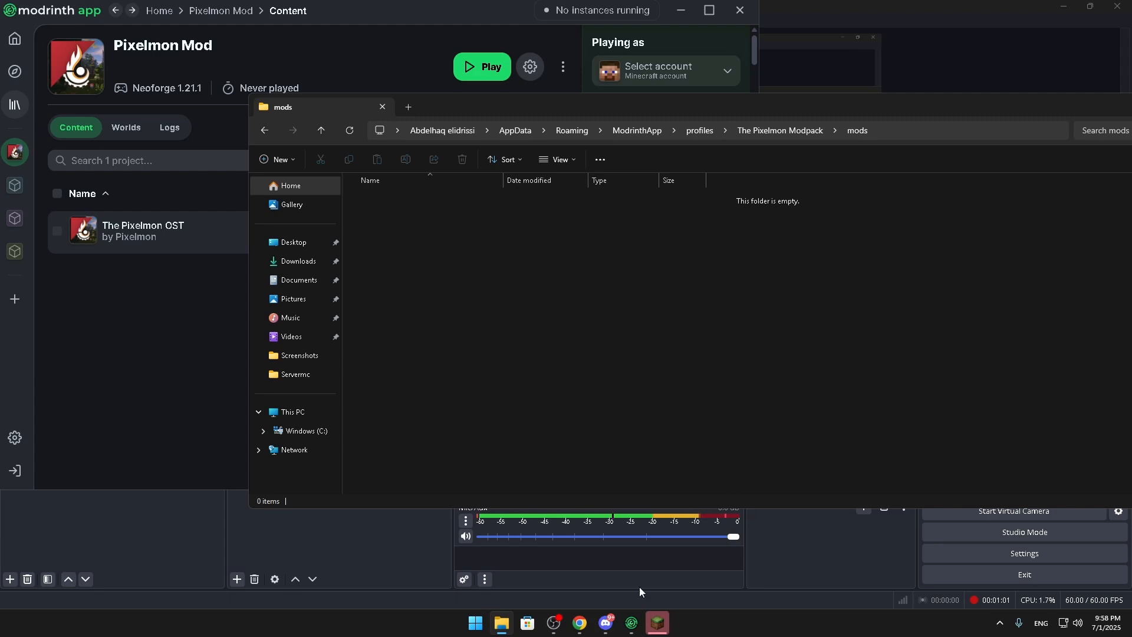
{"action": "mouse_move", "coordinate": [467, 216]}
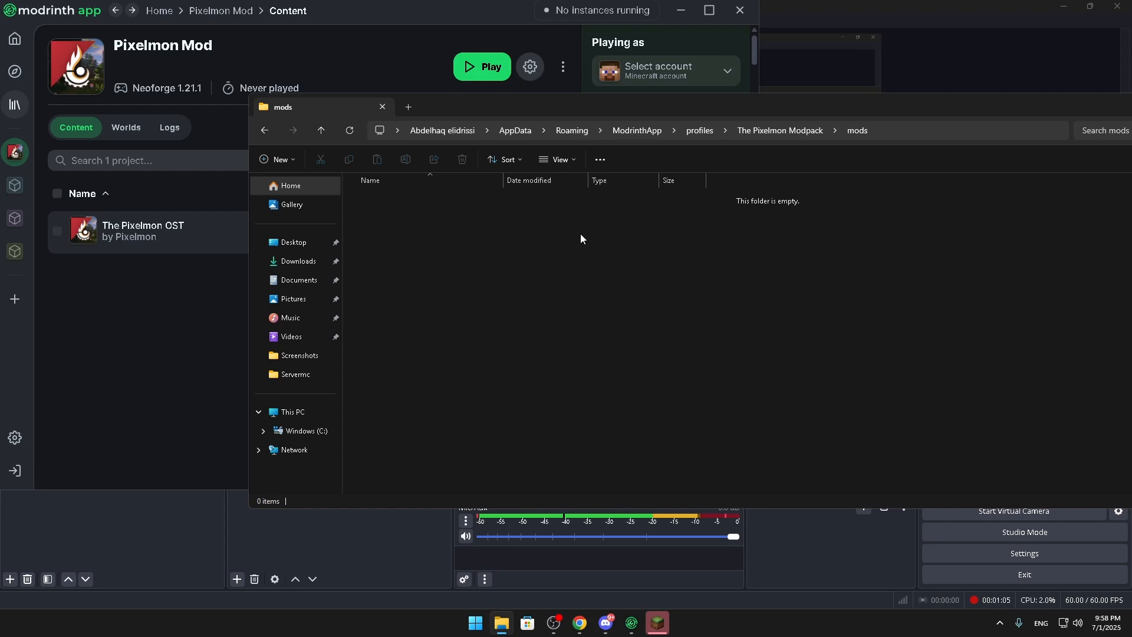
{"action": "right_click", "coordinate": [583, 238]}
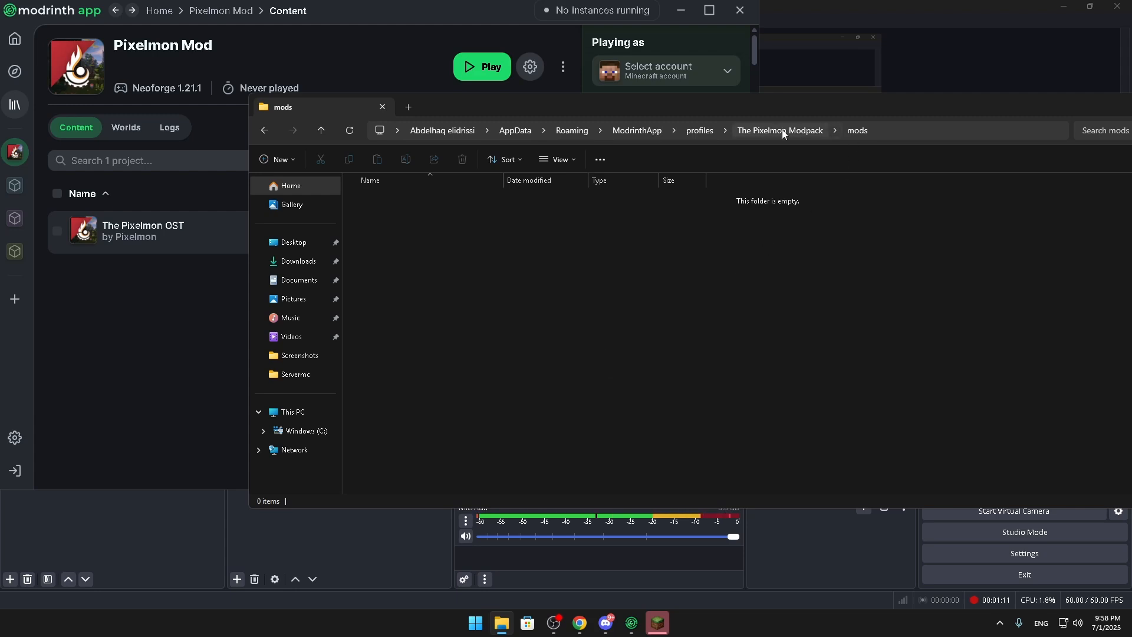
{"action": "left_click", "coordinate": [781, 130]}
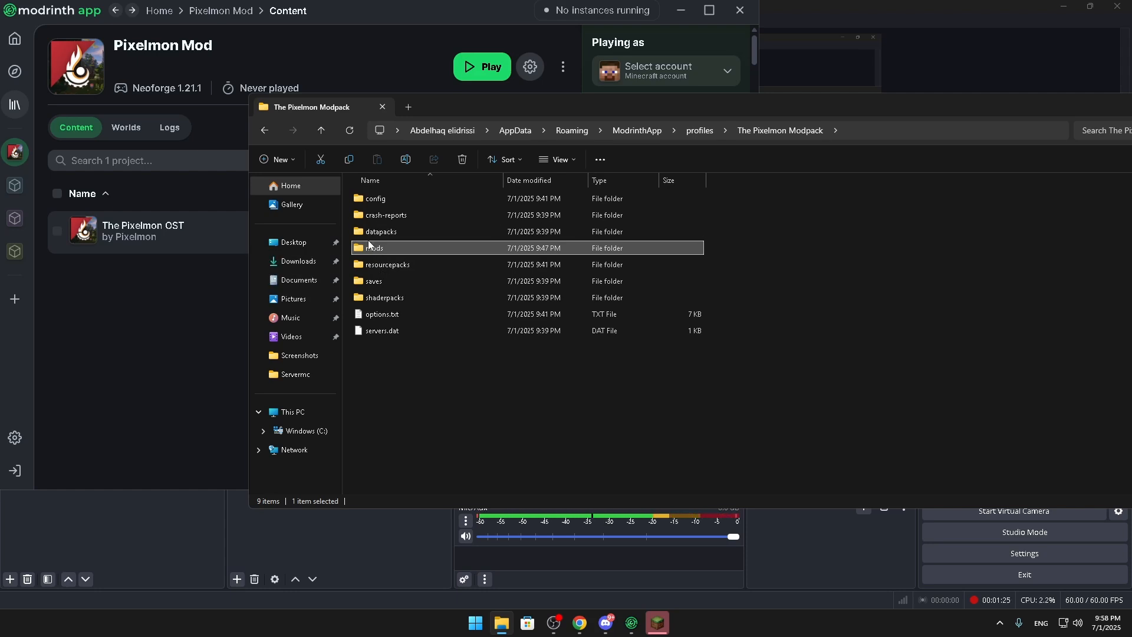
{"action": "mouse_move", "coordinate": [788, 111]}
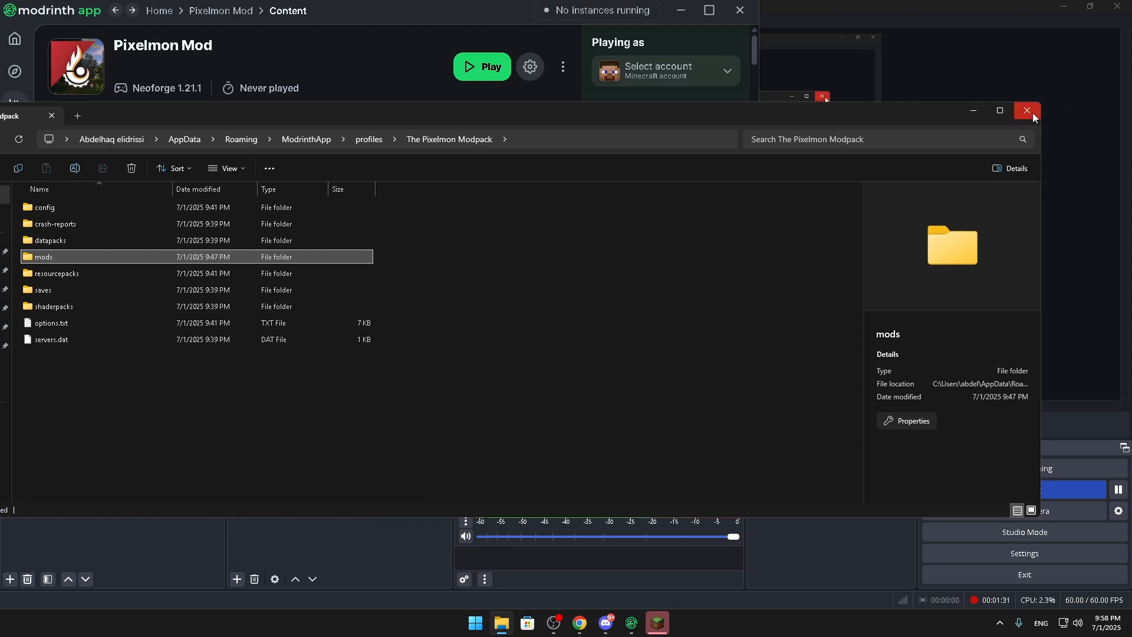
{"action": "mouse_move", "coordinate": [1029, 111]}
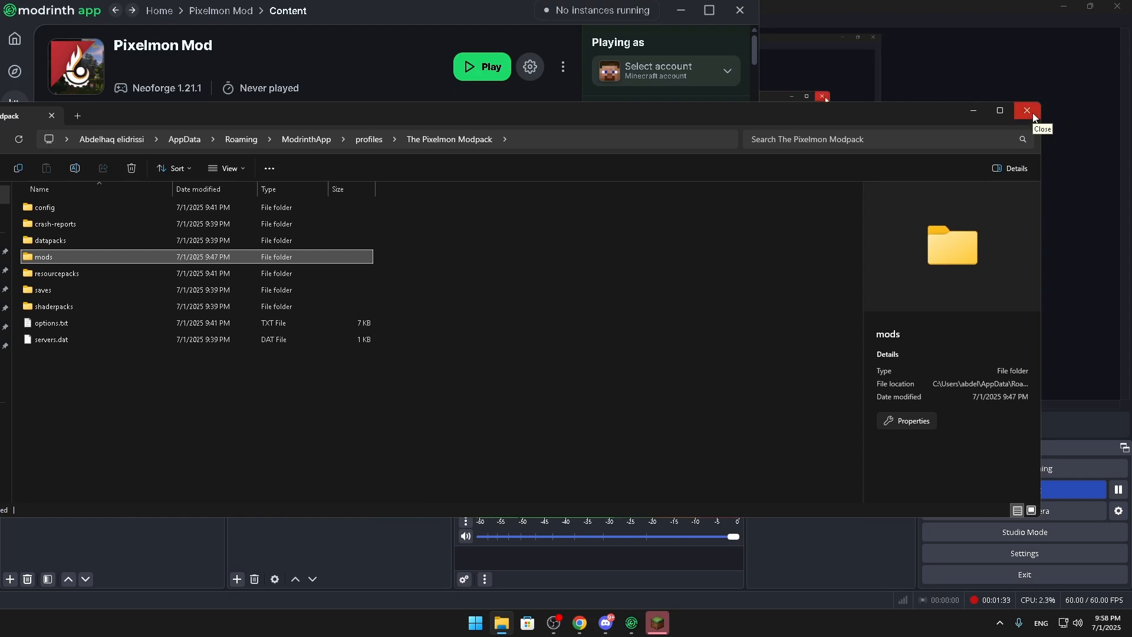
Close the modpack folder window, returning to TLauncher.
{"action": "left_click", "coordinate": [1026, 111]}
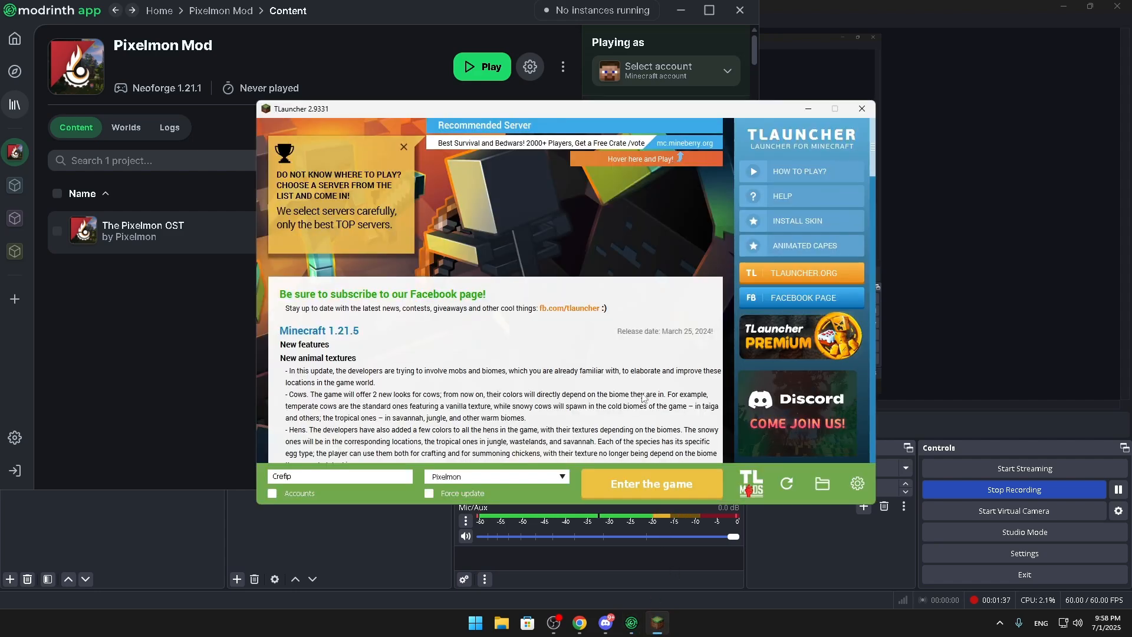
{"action": "mouse_move", "coordinate": [698, 434]}
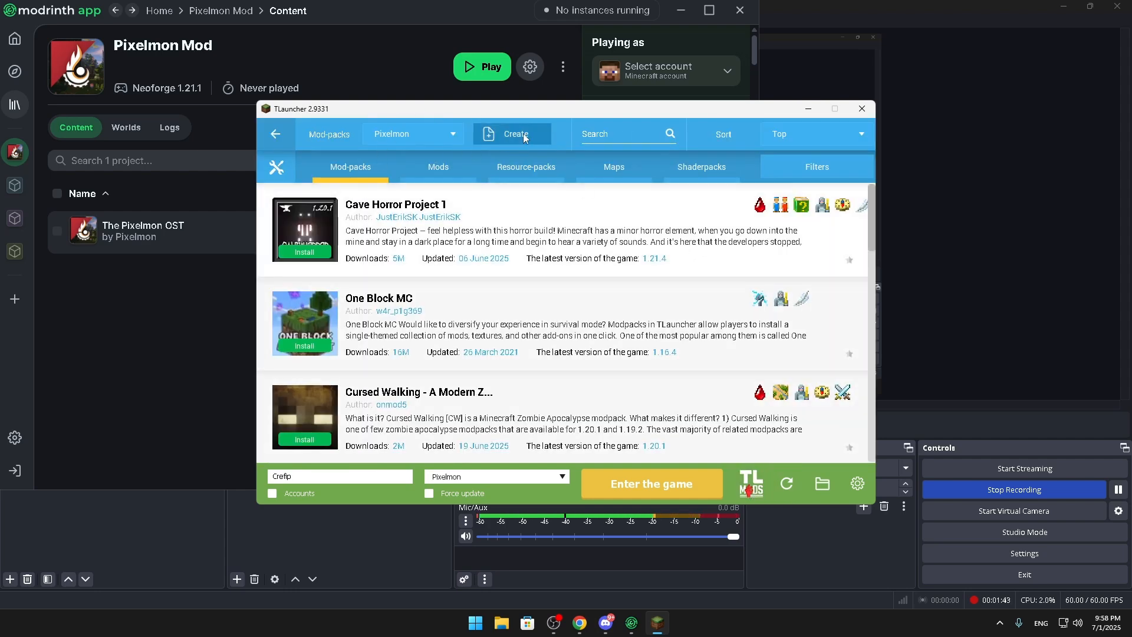
Configure the Pixelmon mod-pack as NeoForge on game version 1.21.1 and close its management window.
{"action": "left_click", "coordinate": [513, 133]}
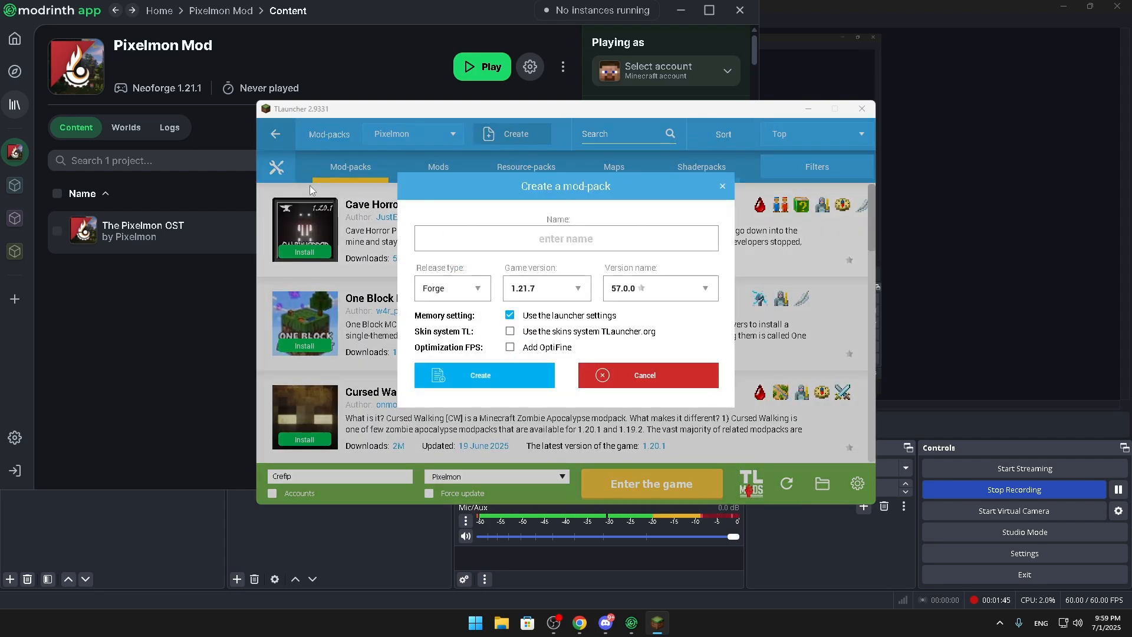
{"action": "mouse_move", "coordinate": [410, 137]}
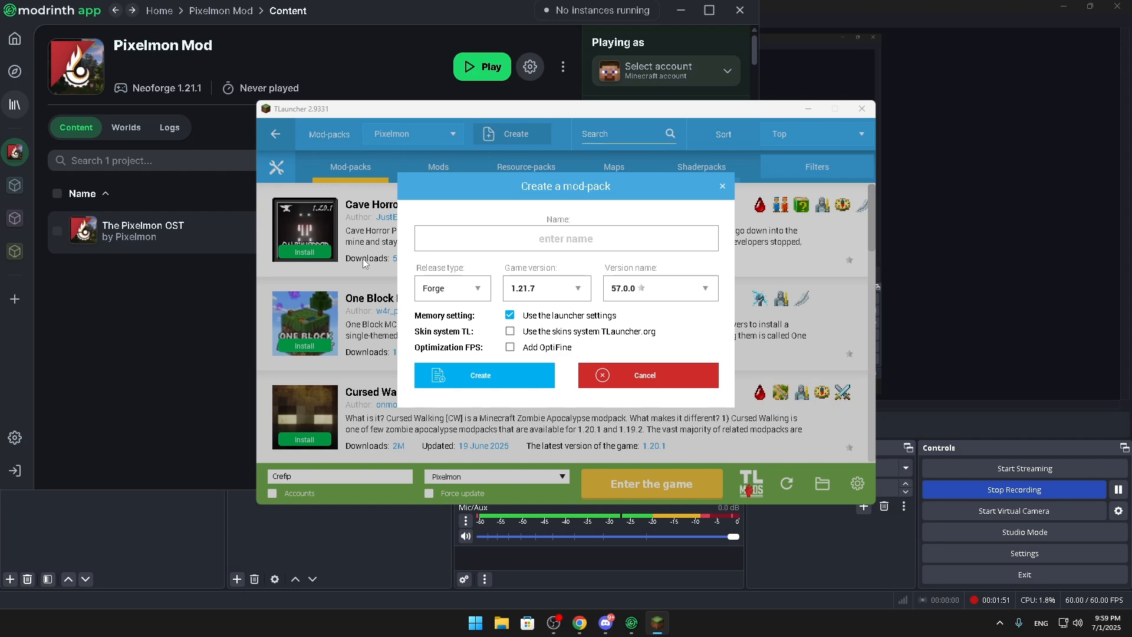
{"action": "mouse_move", "coordinate": [448, 278]}
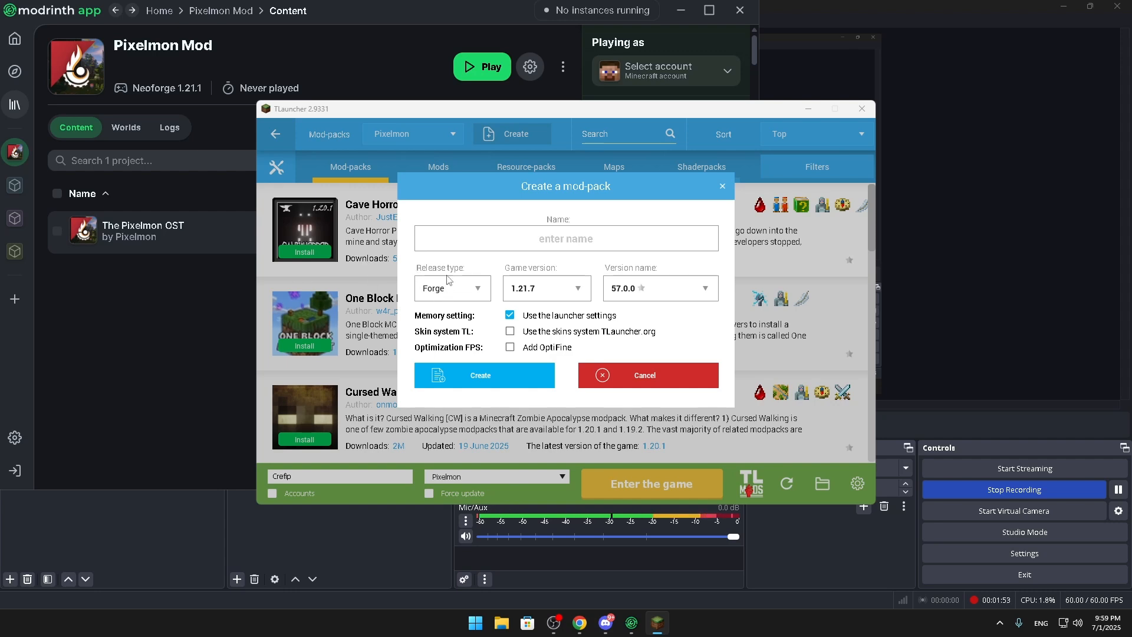
{"action": "mouse_move", "coordinate": [129, 80]}
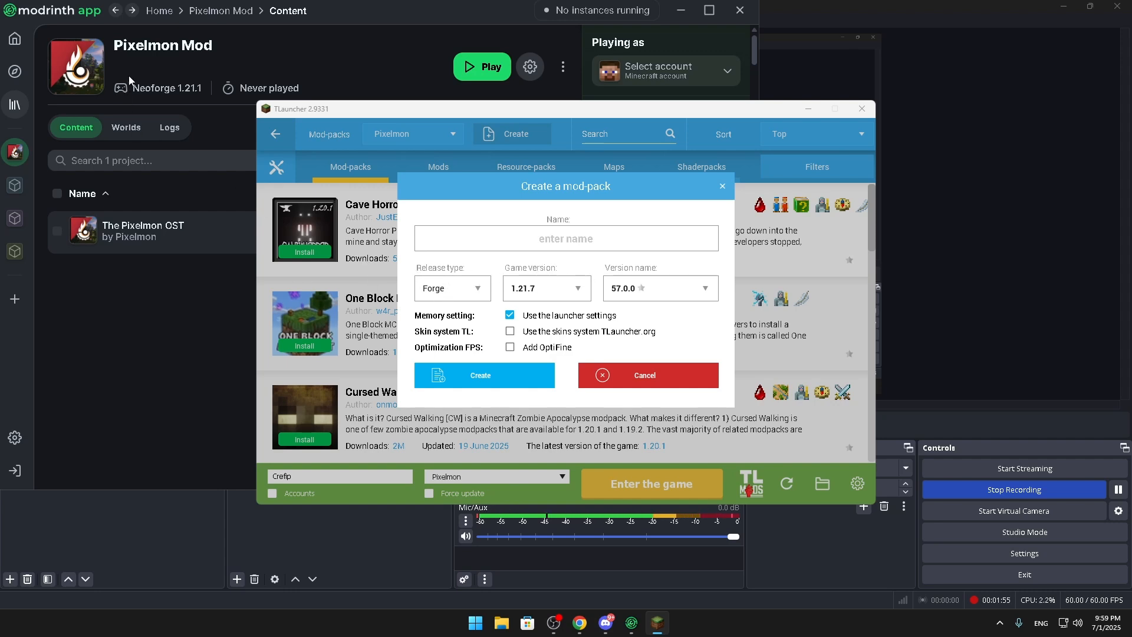
{"action": "mouse_move", "coordinate": [113, 96]}
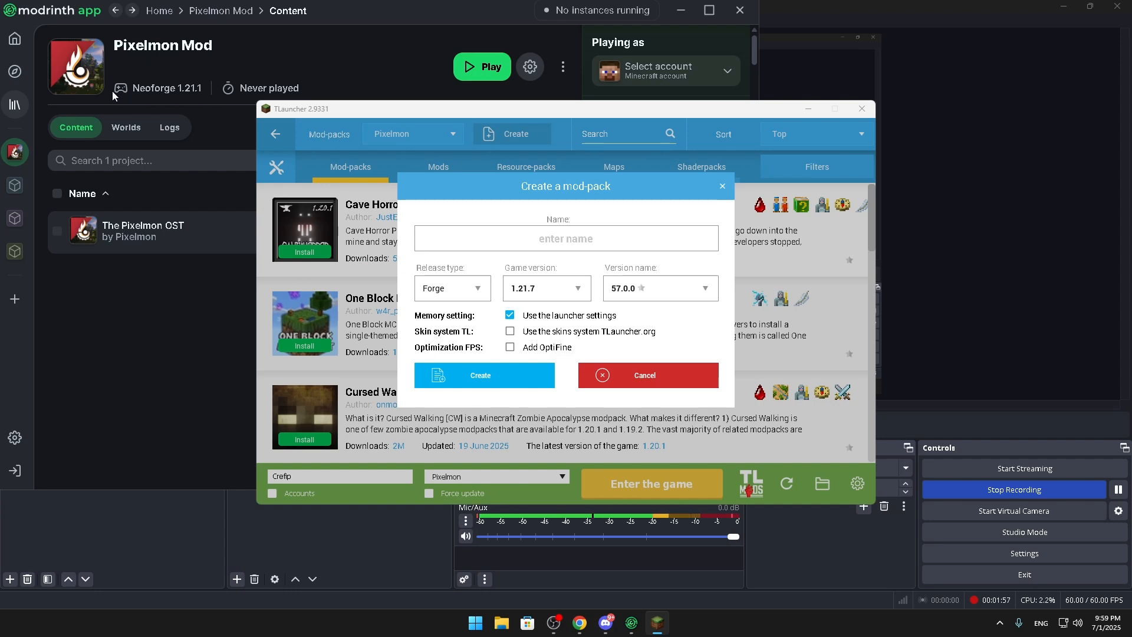
{"action": "left_click", "coordinate": [453, 288]}
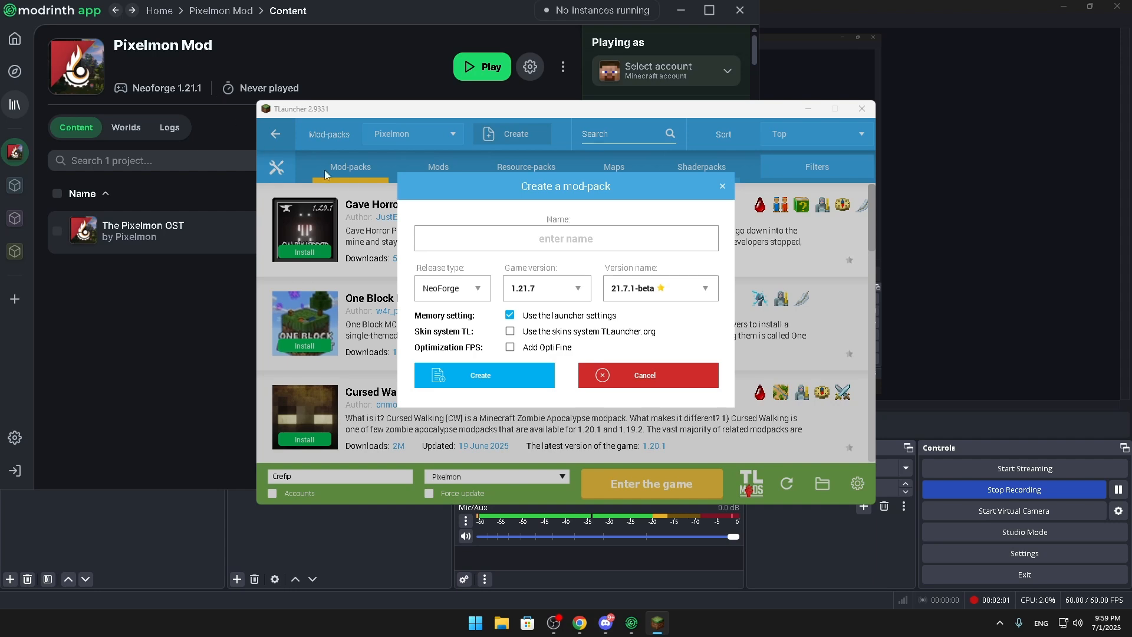
{"action": "left_click", "coordinate": [547, 287]}
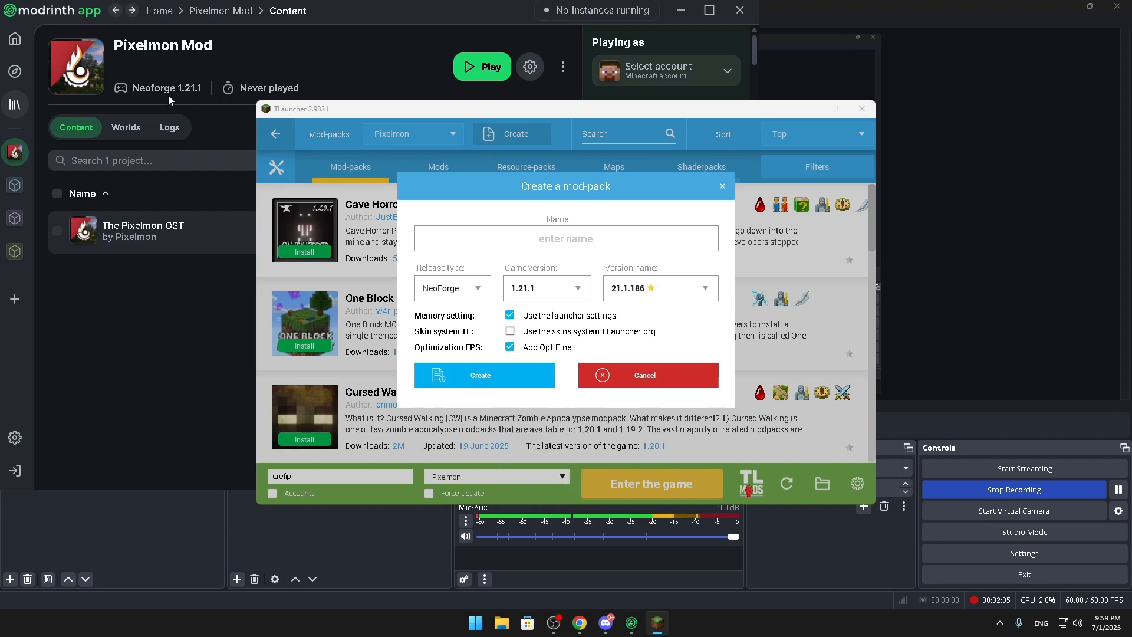
{"action": "type", "text": "fgdhbns"}
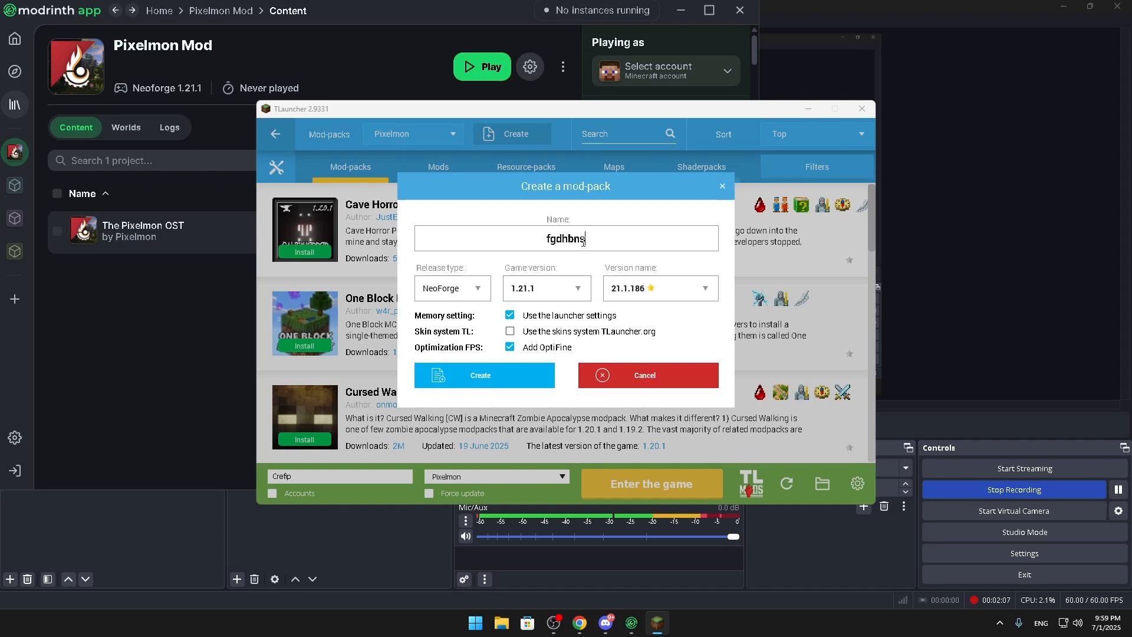
{"action": "type", "text": "gfbnhdsb b"}
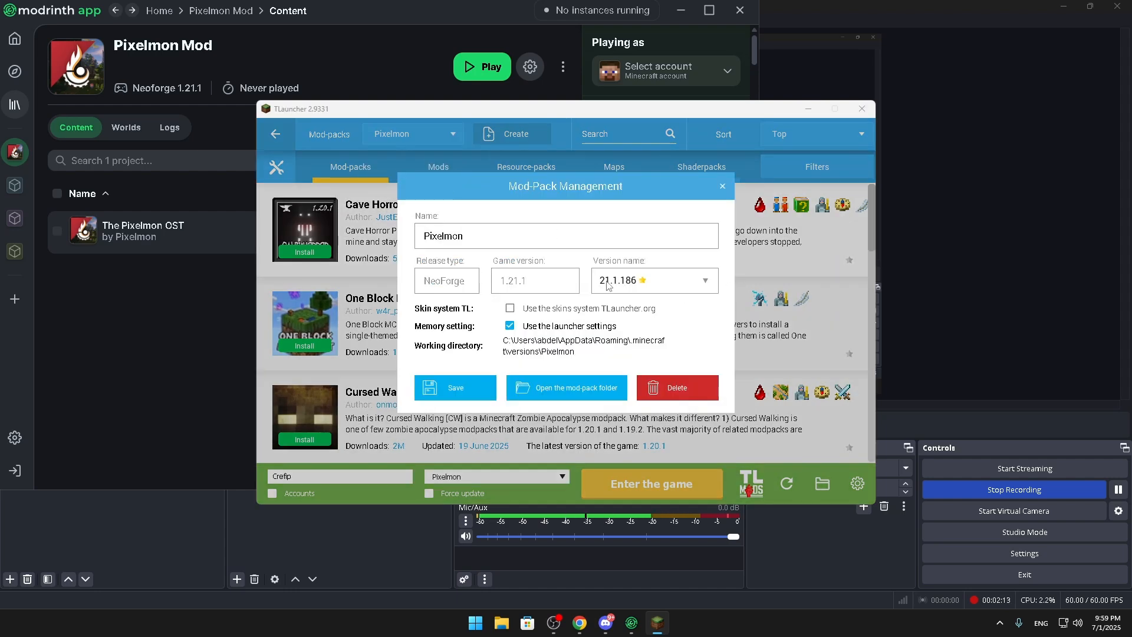
{"action": "left_click", "coordinate": [722, 187]}
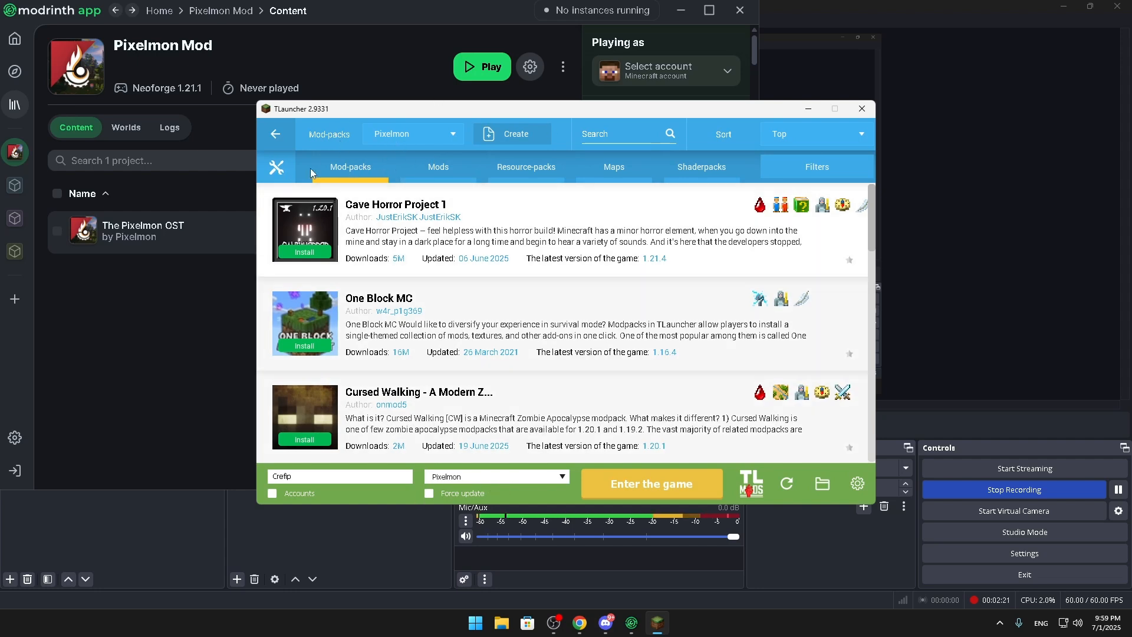
Start a manual mod installation for the Pixelmon mod-pack and bring up the Select files chooser.
{"action": "left_click", "coordinate": [439, 167]}
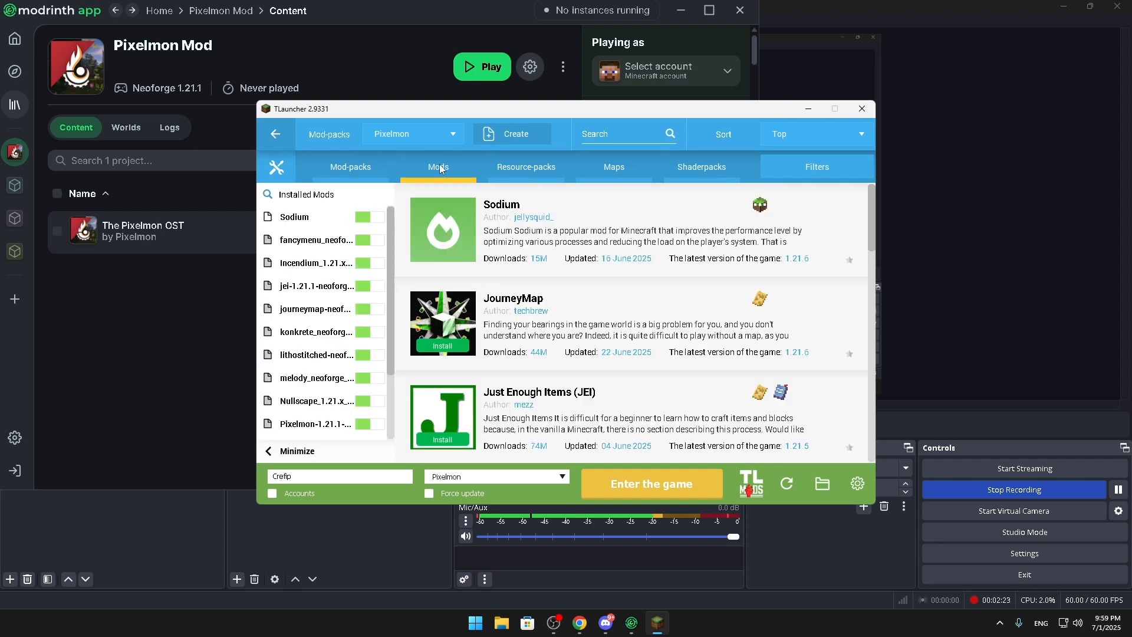
{"action": "left_click", "coordinate": [276, 168]}
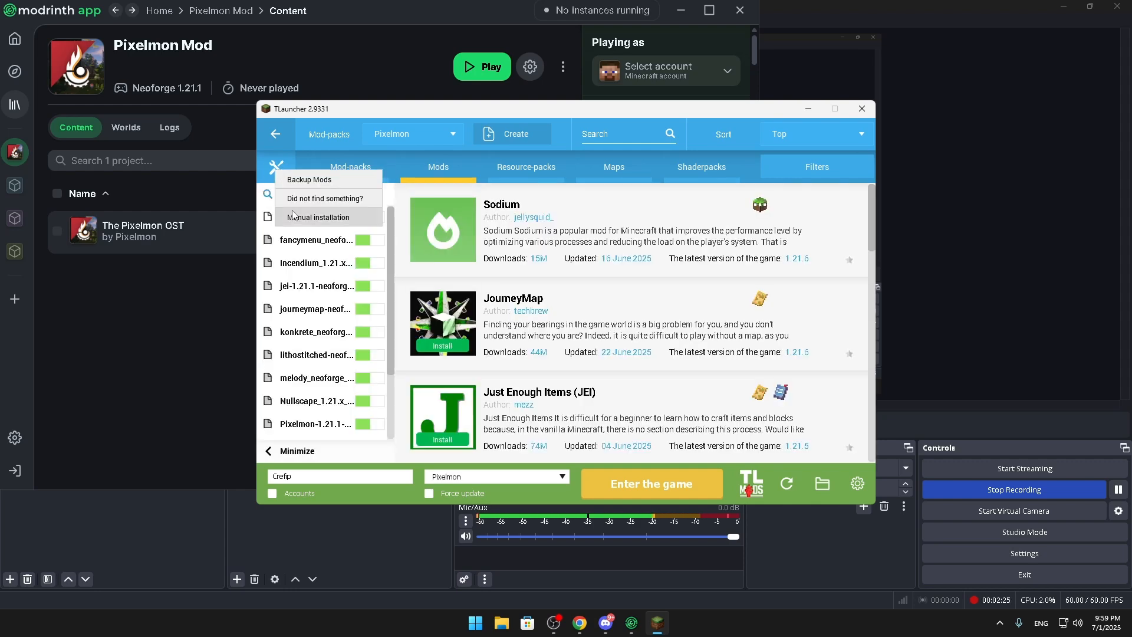
{"action": "left_click", "coordinate": [318, 217]}
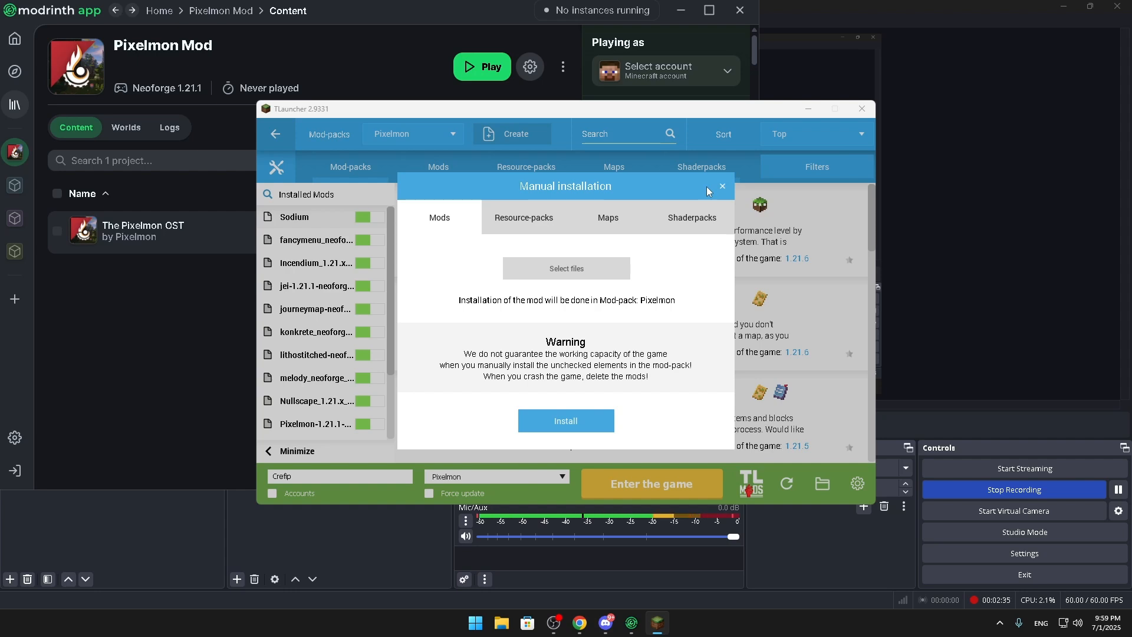
{"action": "left_click", "coordinate": [566, 269]}
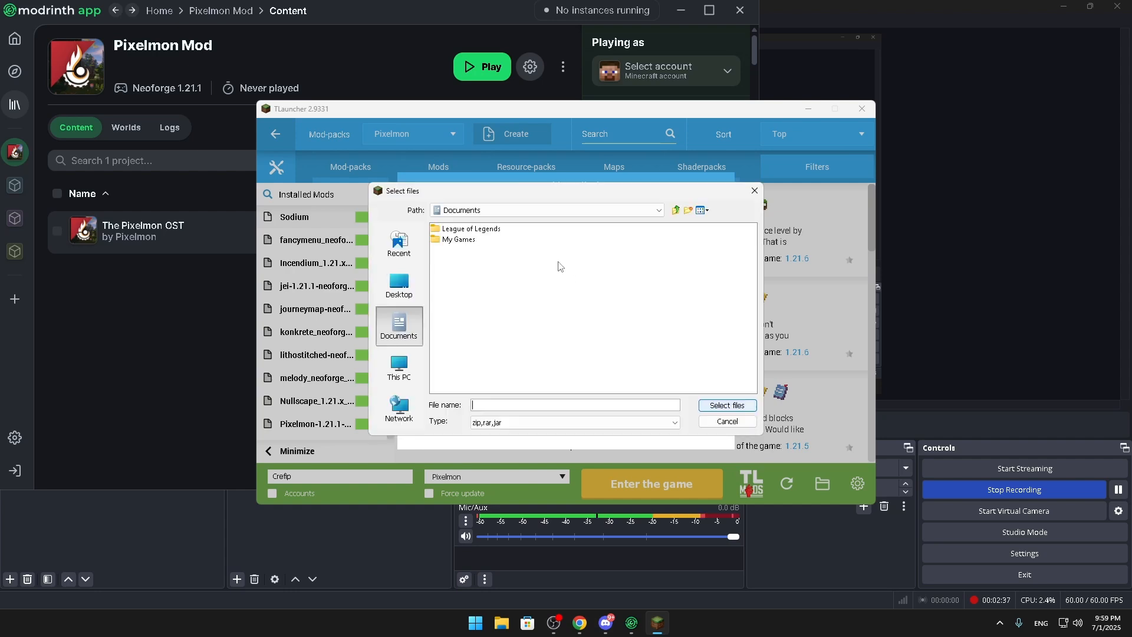
{"action": "mouse_move", "coordinate": [455, 222]}
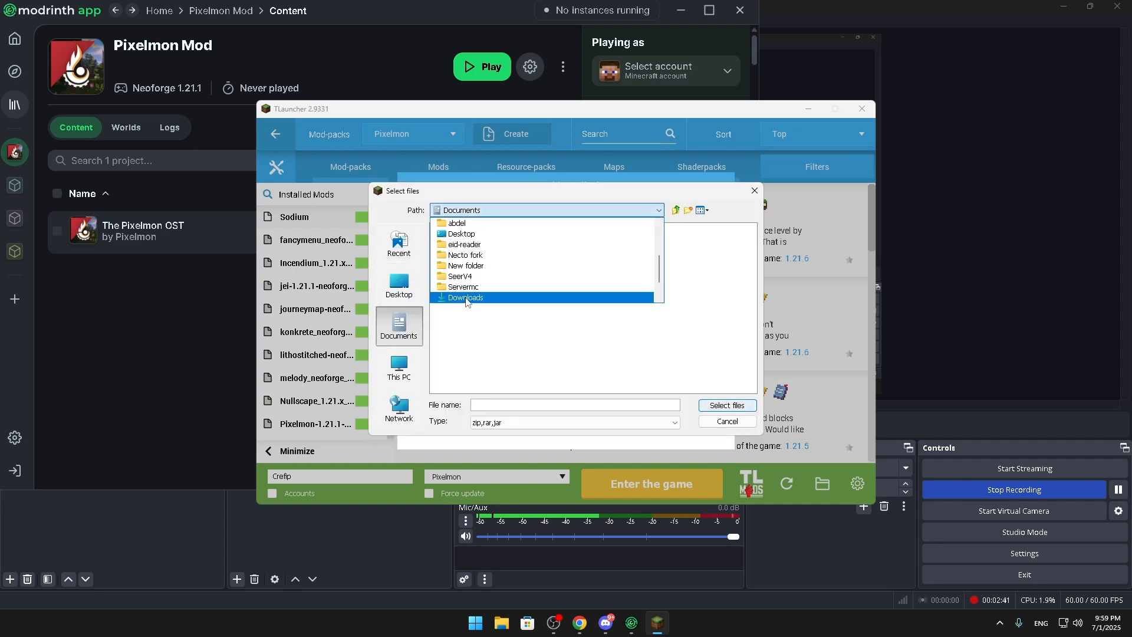
Choose the Structory_Towers jar from the downloaded Mods folder, then dismiss the chooser and Manual installation window.
{"action": "double_click", "coordinate": [470, 297]}
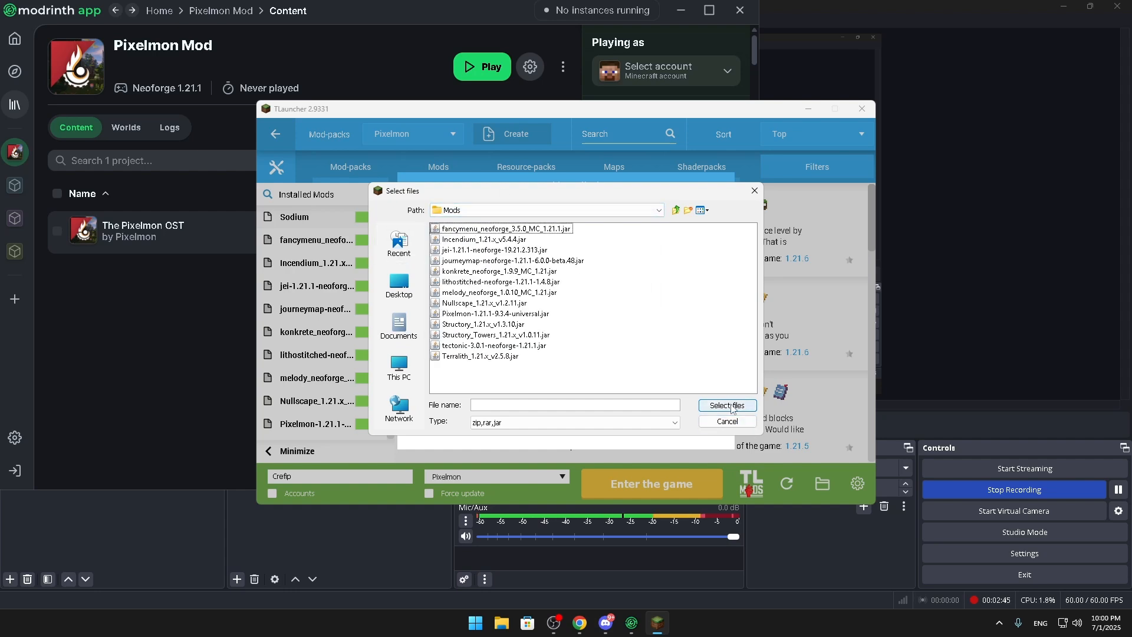
{"action": "left_click", "coordinate": [496, 335]}
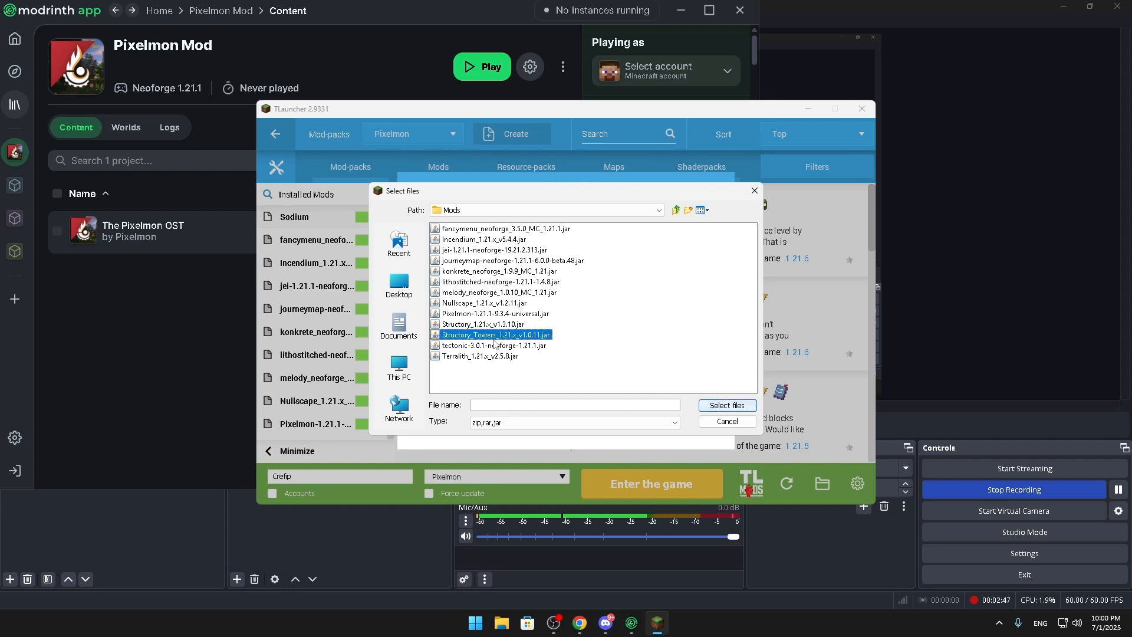
{"action": "left_click", "coordinate": [727, 406]}
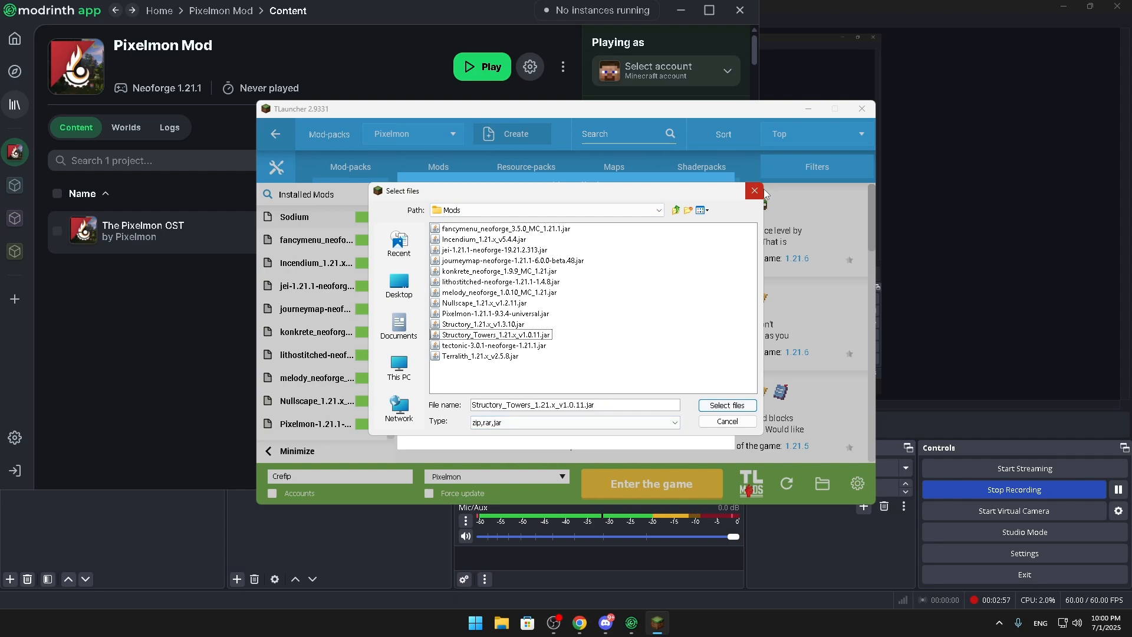
{"action": "mouse_move", "coordinate": [755, 191]}
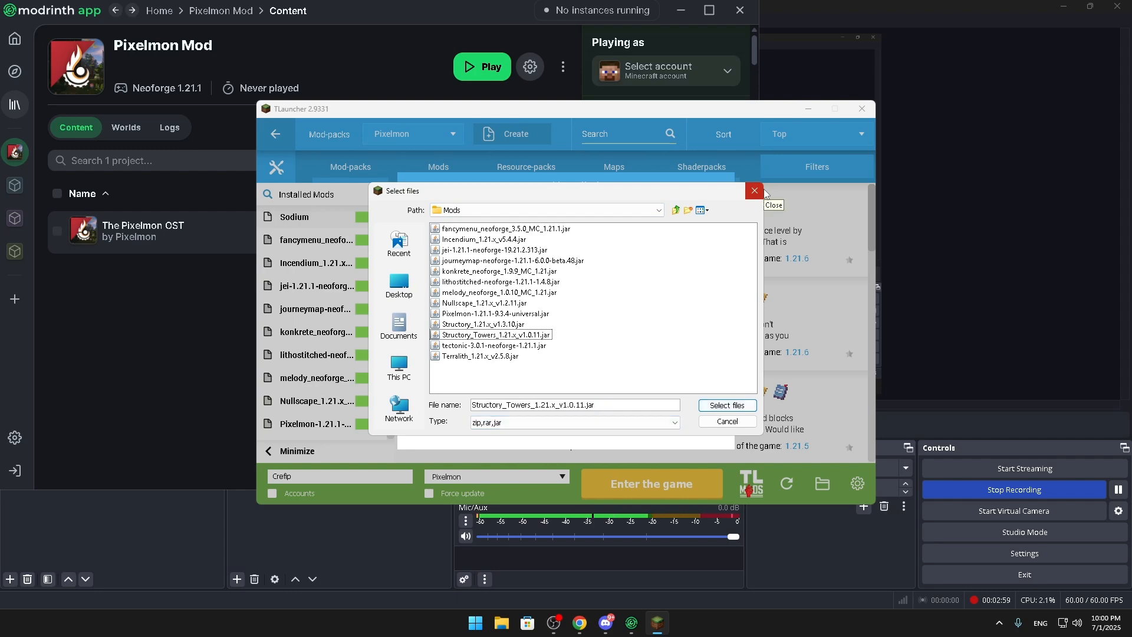
{"action": "left_click", "coordinate": [727, 406]}
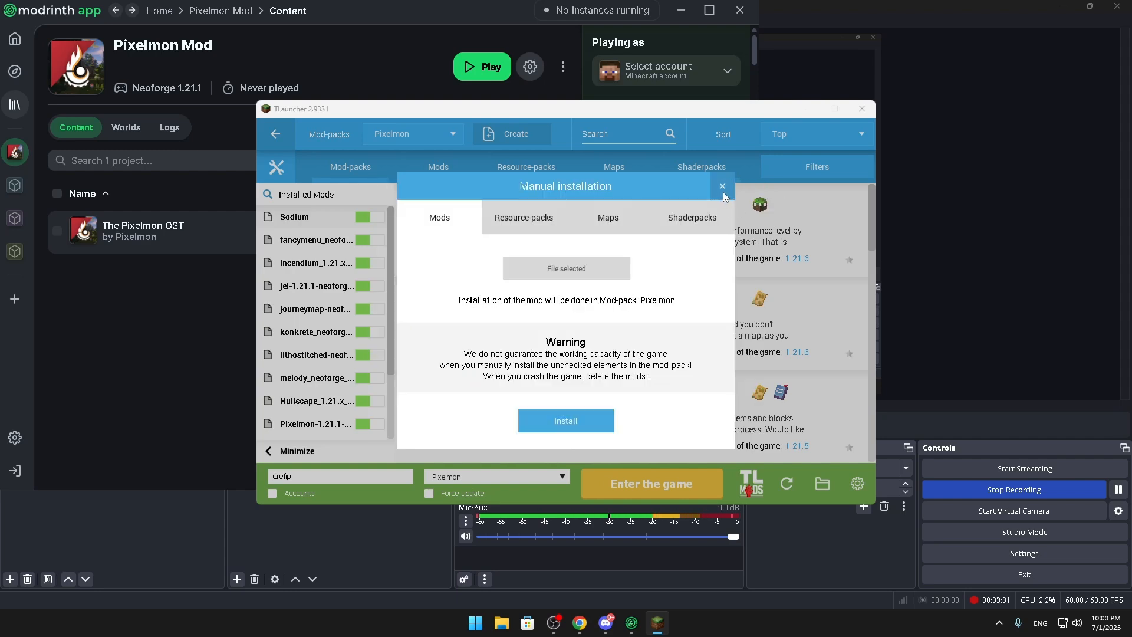
{"action": "left_click", "coordinate": [722, 186]}
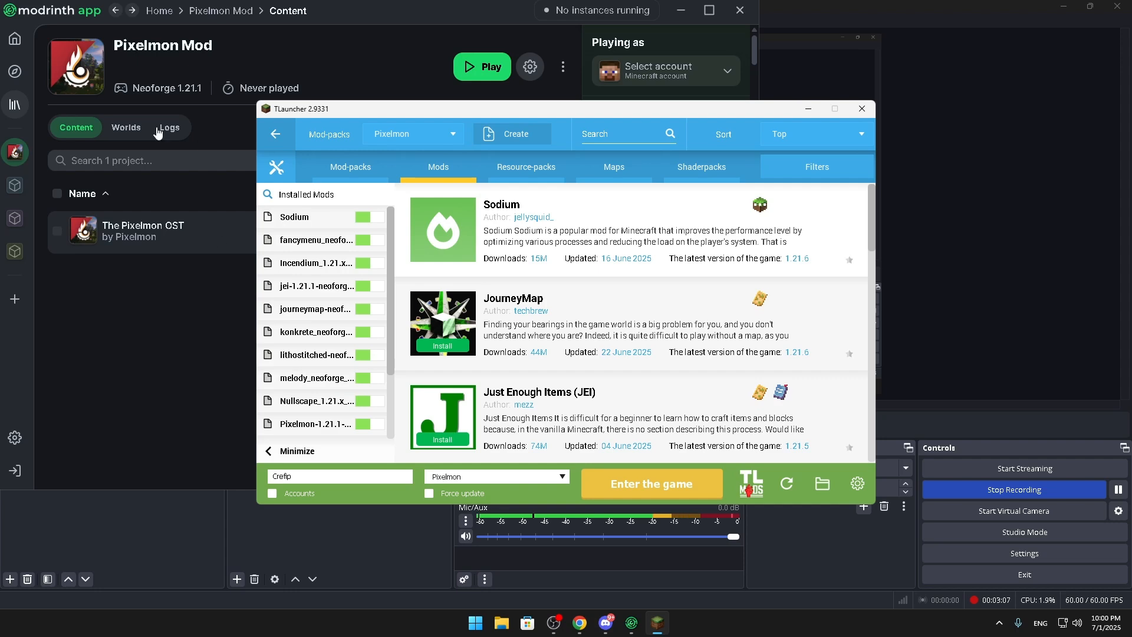
{"action": "mouse_move", "coordinate": [189, 99]}
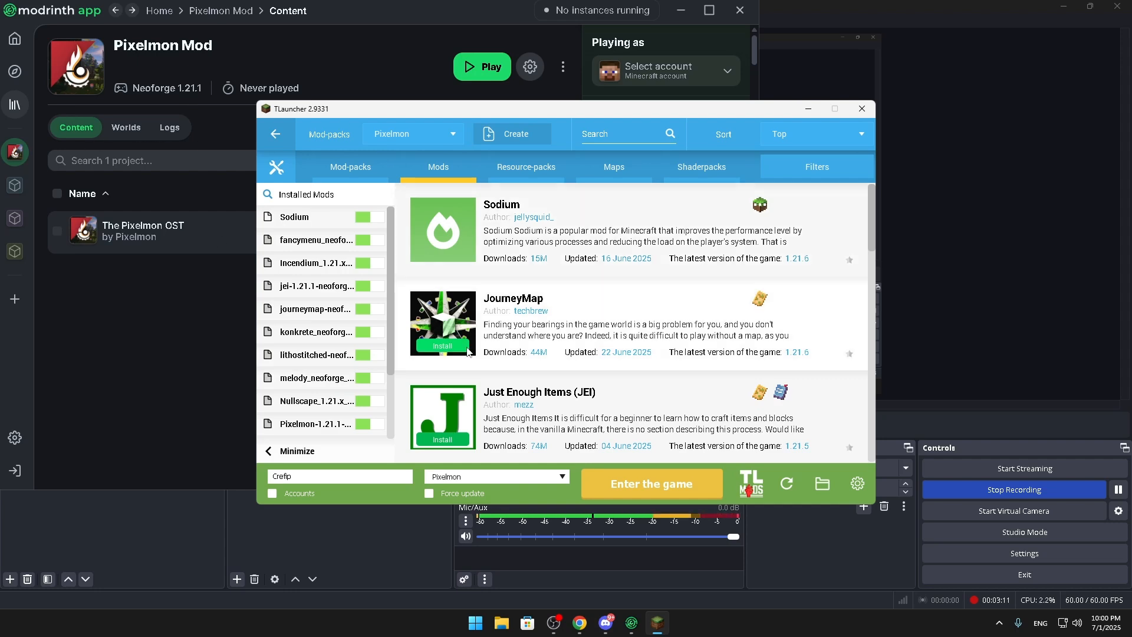
Enter the game with the Pixelmon mod-pack and also start the Pixelmon Mod instance in Modrinth App.
{"action": "left_click", "coordinate": [651, 483]}
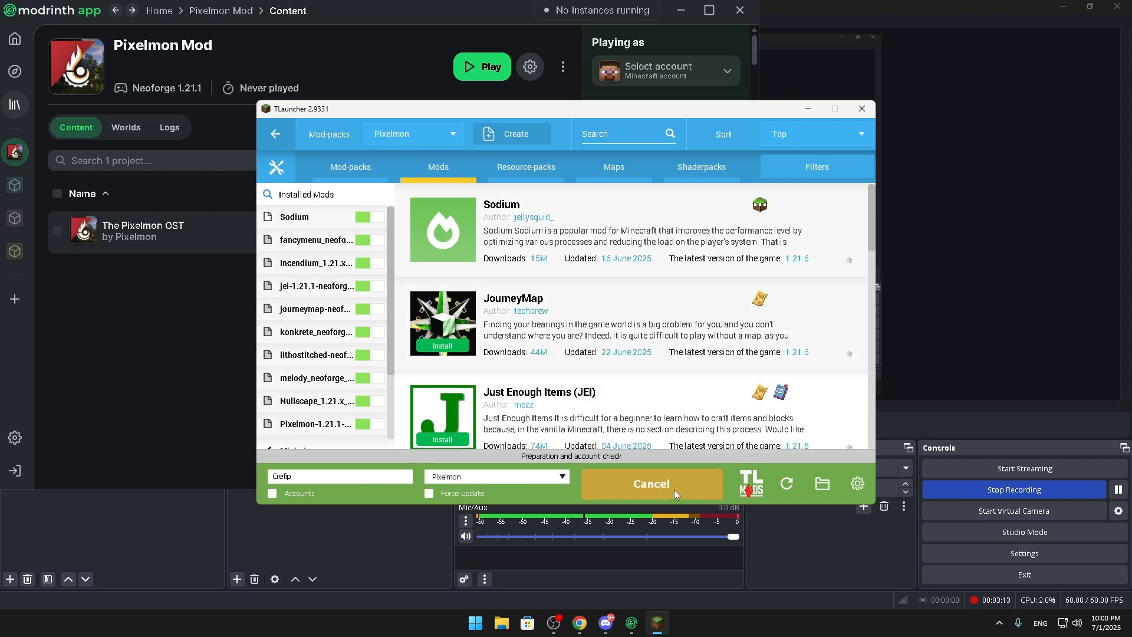
{"action": "left_click", "coordinate": [651, 484]}
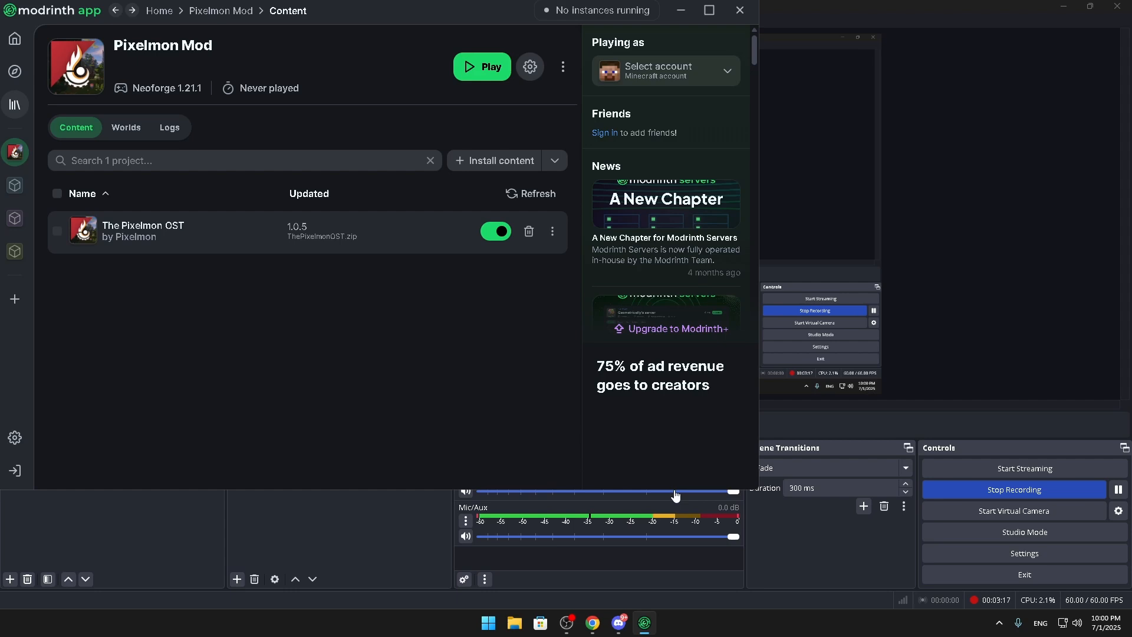
{"action": "left_click", "coordinate": [481, 66]}
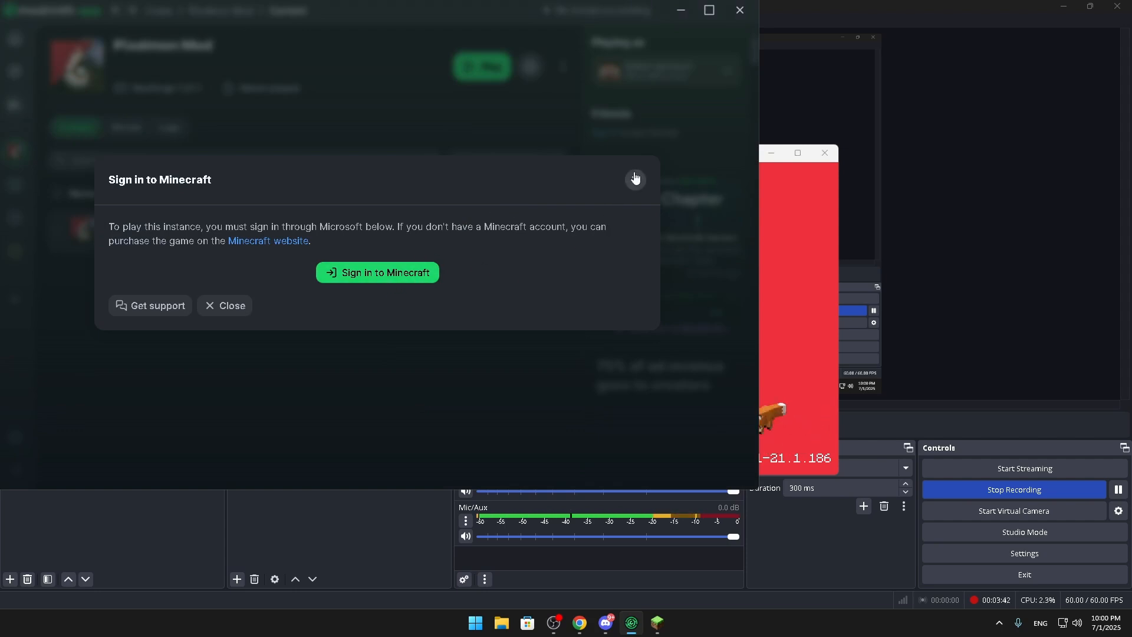
{"action": "left_click", "coordinate": [636, 178]}
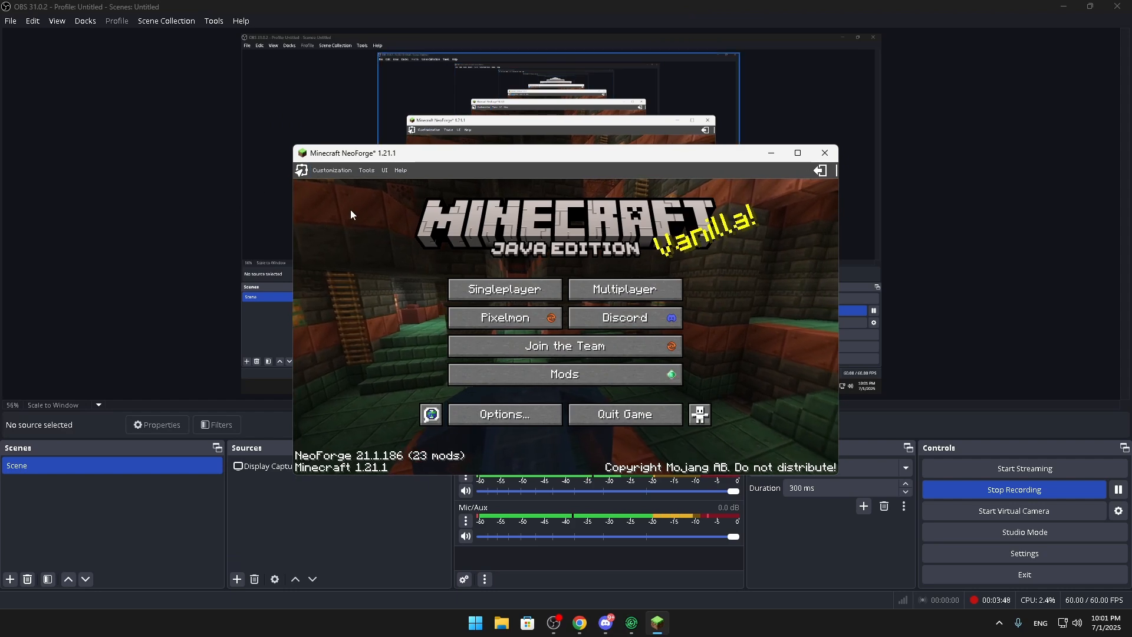
Load the singleplayer save 'New World' so it starts preparing with the mods.
{"action": "left_click", "coordinate": [505, 289]}
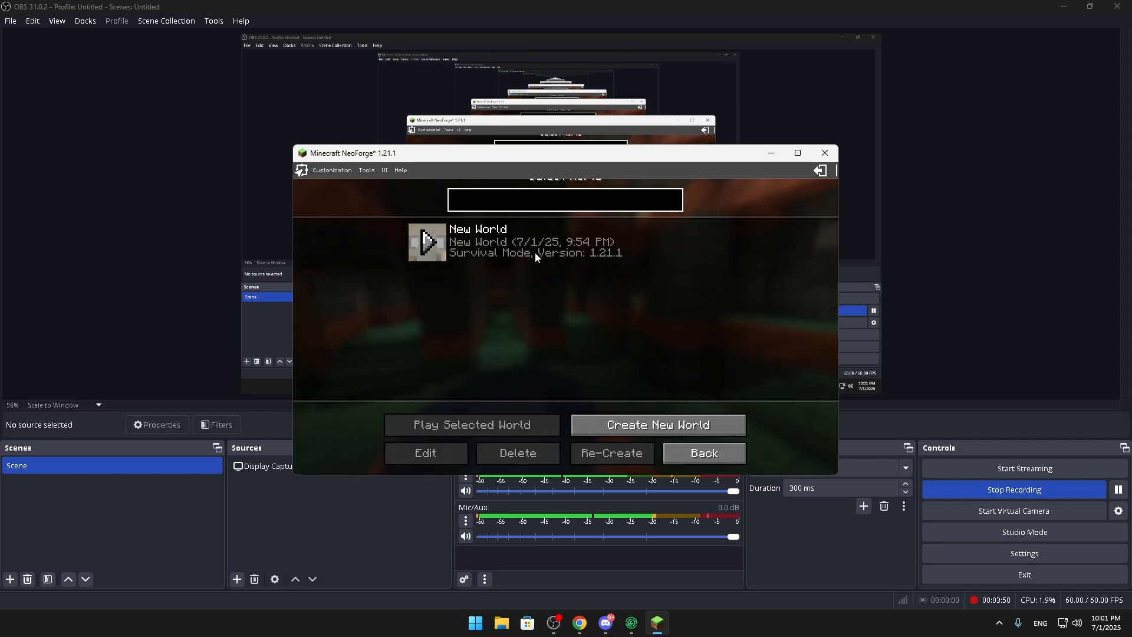
{"action": "left_click", "coordinate": [472, 425]}
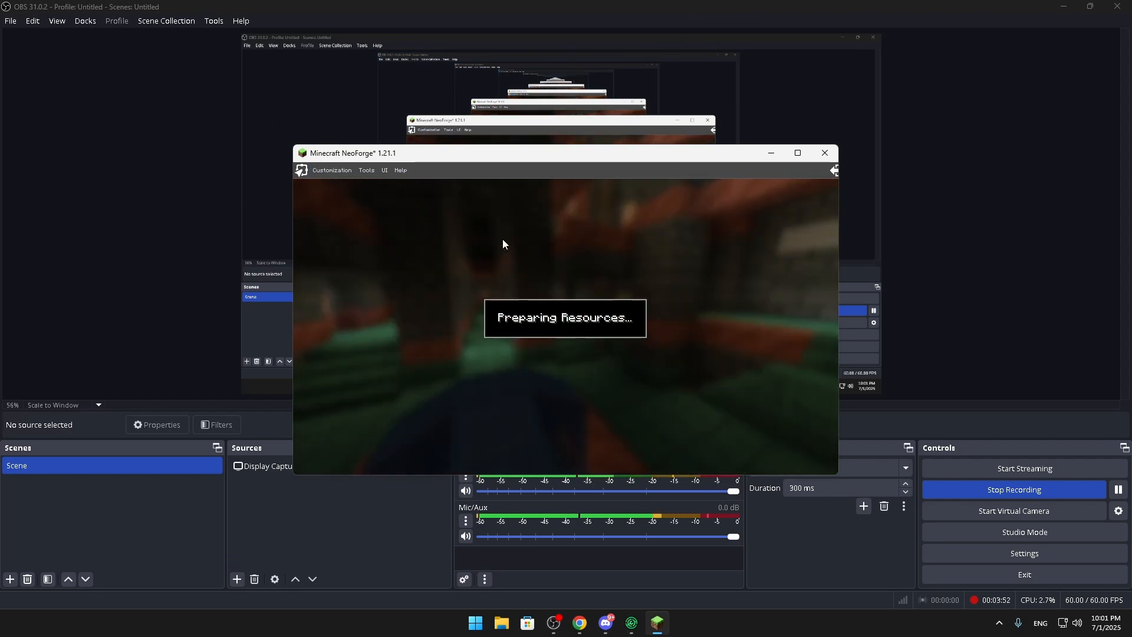